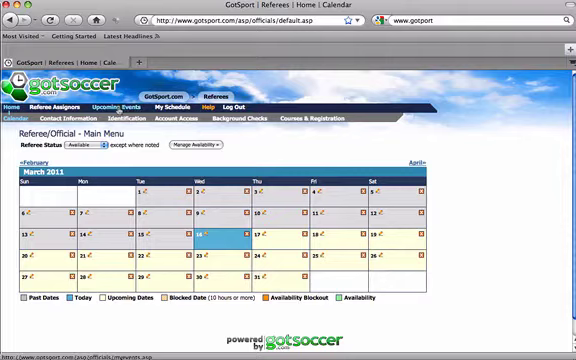
# - Search upcoming events filtered to state MT, listing matching tournaments and leagues
pyautogui.click(114, 104)
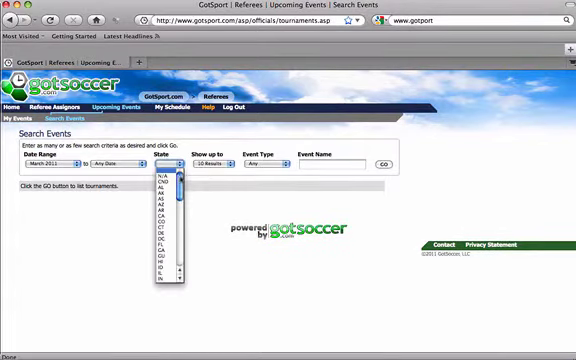
pyautogui.scroll(-3)
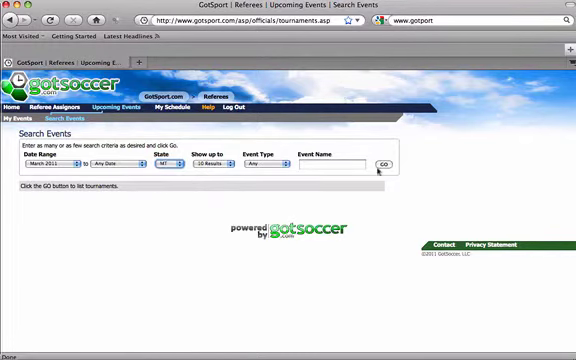
pyautogui.click(386, 164)
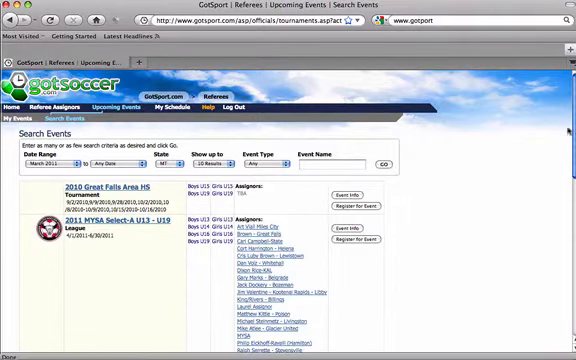
pyautogui.scroll(-3)
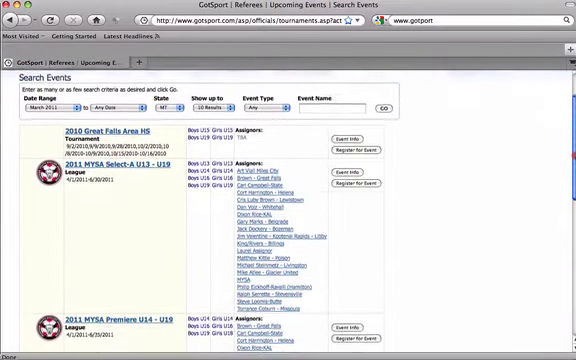
pyautogui.scroll(-3)
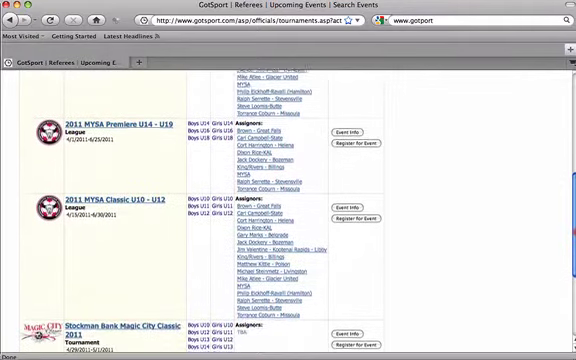
pyautogui.scroll(-3)
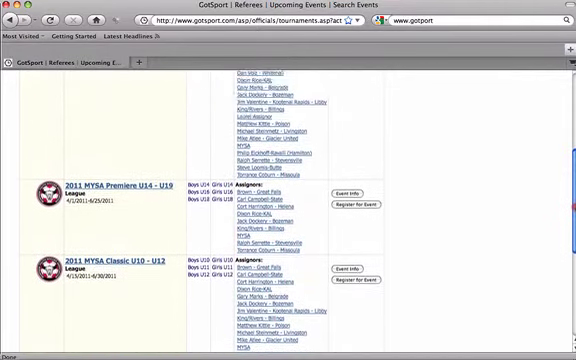
pyautogui.scroll(3)
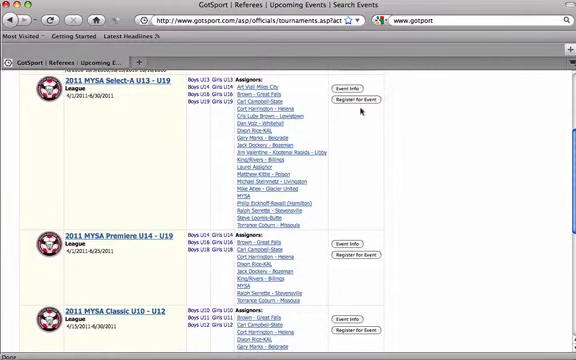
# - Register for the 2011 MYSA Select-A U13 - U19 league event
pyautogui.click(360, 99)
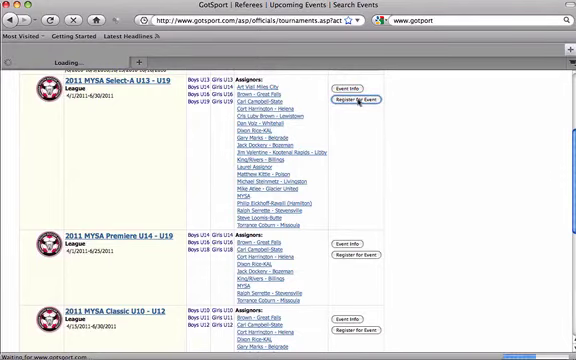
pyautogui.click(361, 99)
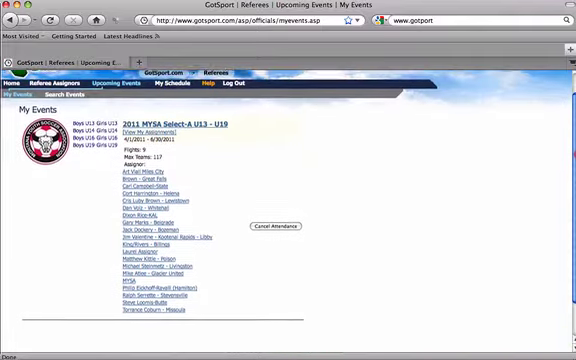
pyautogui.scroll(-3)
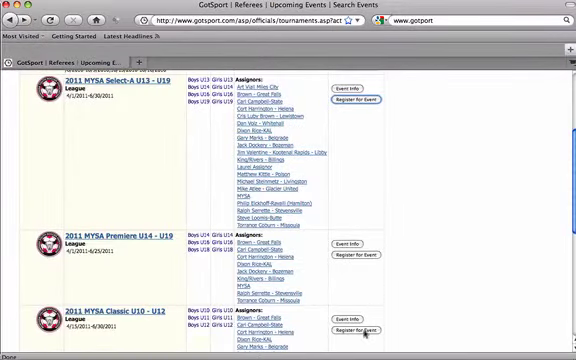
# - Register for the 2011 MYSA Classic U10 - U12 league event and review the list
pyautogui.click(358, 328)
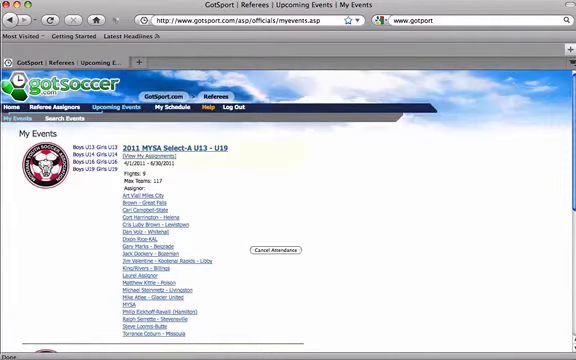
pyautogui.scroll(-3)
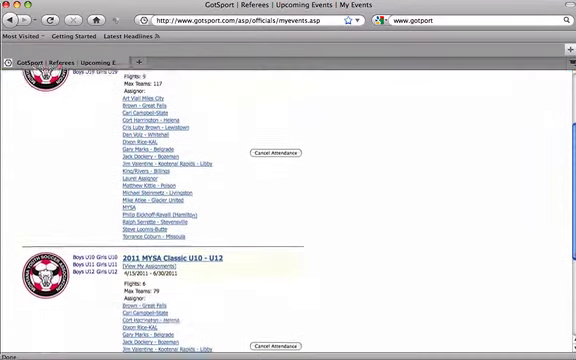
pyautogui.scroll(-3)
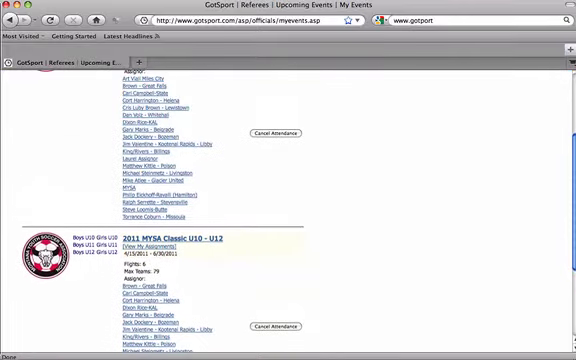
pyautogui.scroll(3)
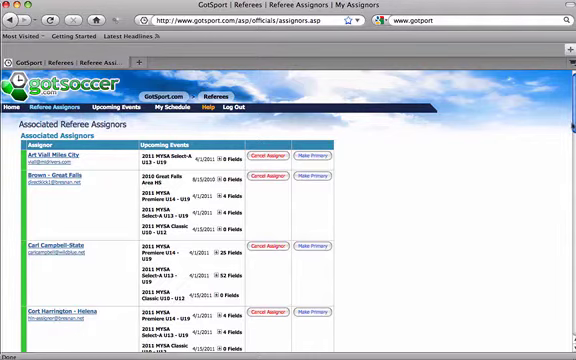
pyautogui.scroll(-3)
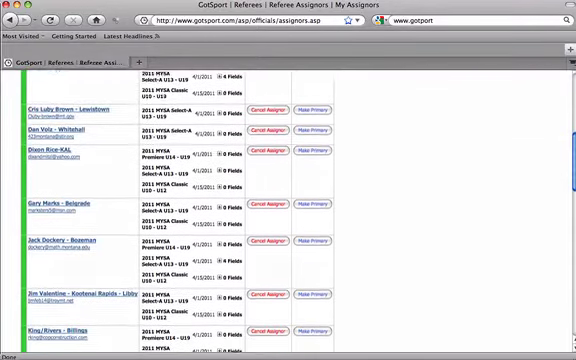
pyautogui.scroll(-3)
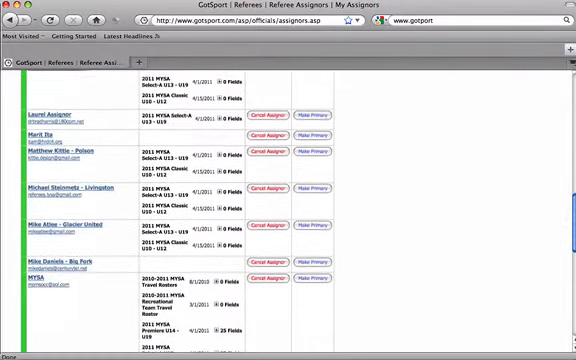
pyautogui.scroll(3)
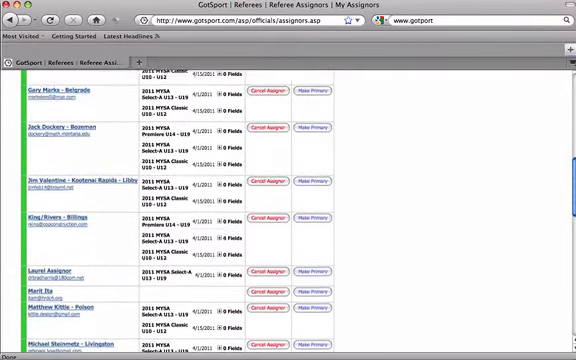
pyautogui.scroll(3)
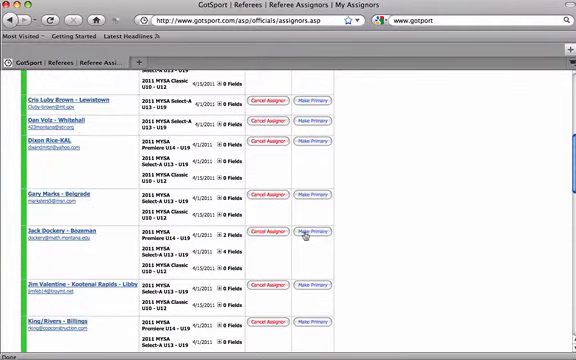
pyautogui.click(305, 230)
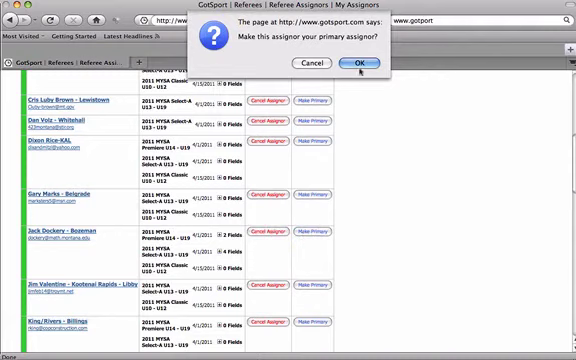
pyautogui.click(357, 62)
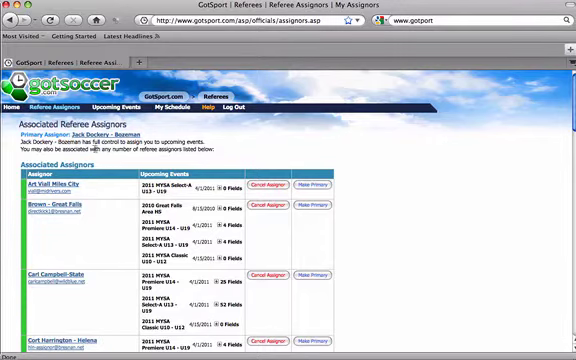
pyautogui.click(93, 135)
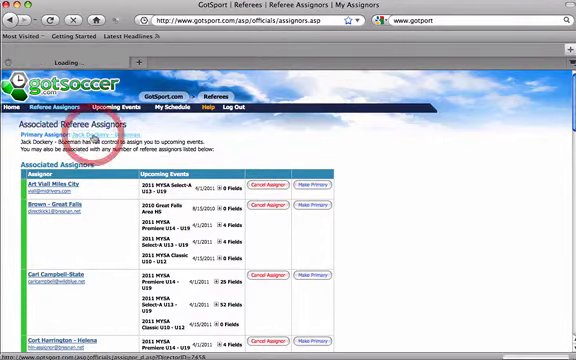
pyautogui.click(105, 134)
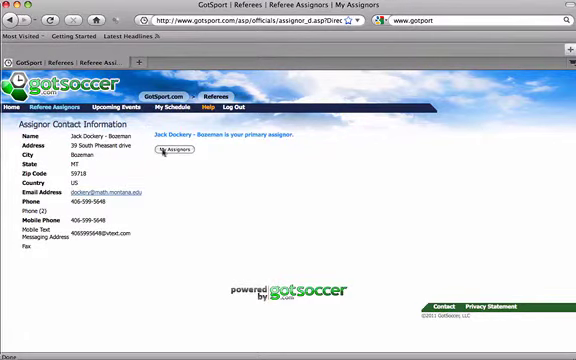
pyautogui.click(172, 152)
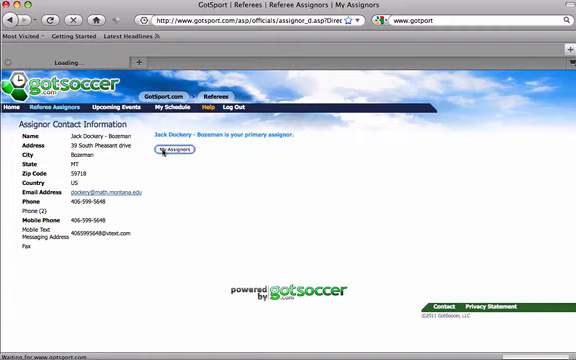
pyautogui.click(172, 151)
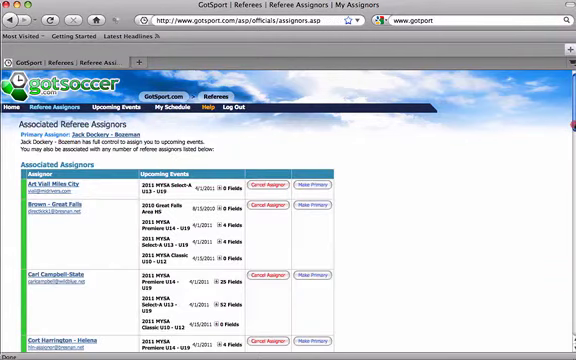
pyautogui.scroll(-3)
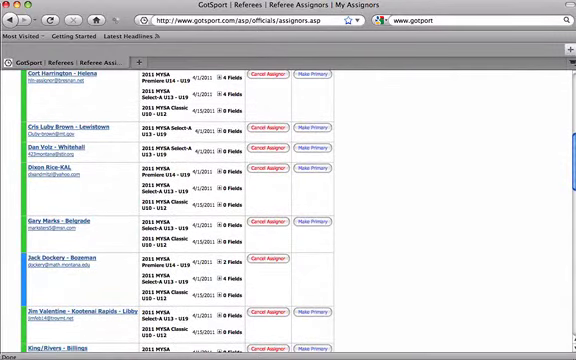
pyautogui.scroll(-3)
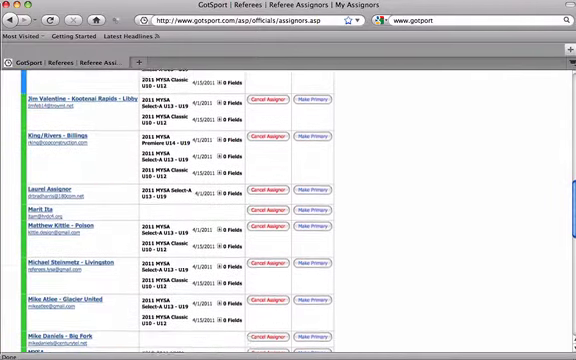
pyautogui.scroll(-3)
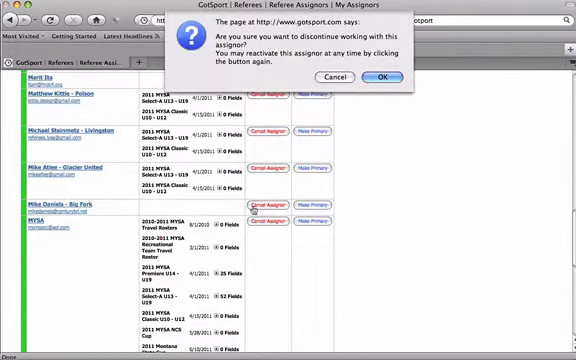
pyautogui.click(378, 77)
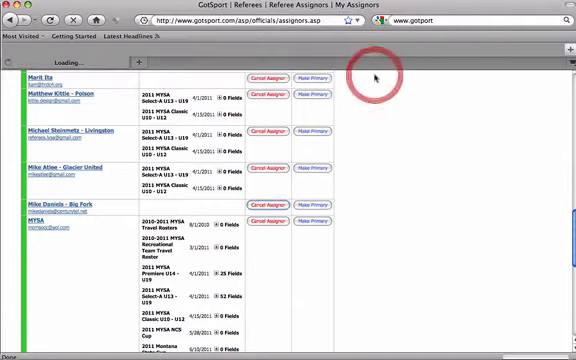
pyautogui.moveTo(440, 160)
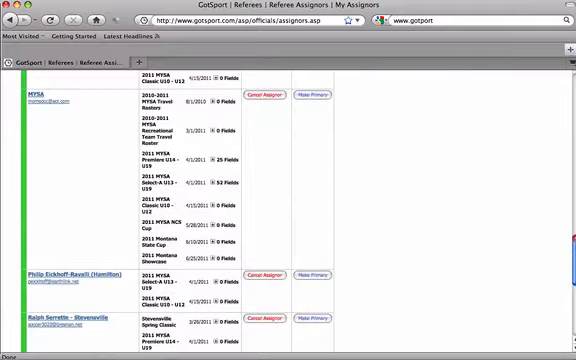
pyautogui.scroll(-3)
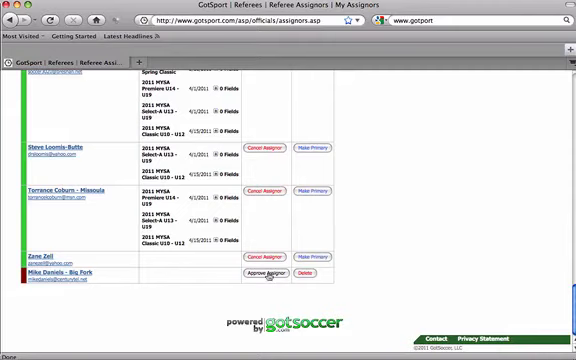
pyautogui.click(248, 272)
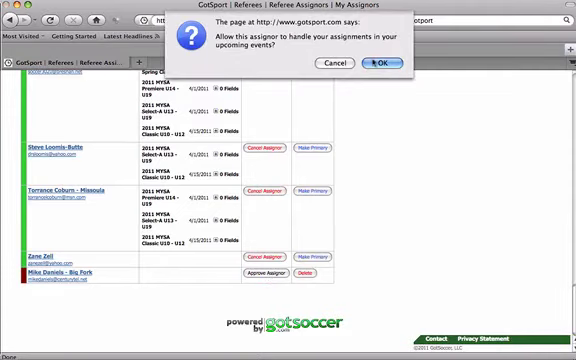
pyautogui.click(372, 63)
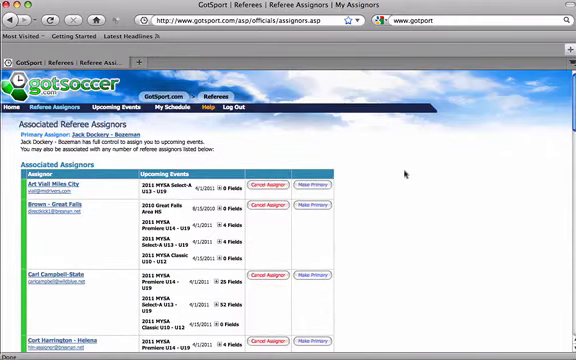
pyautogui.moveTo(408, 172)
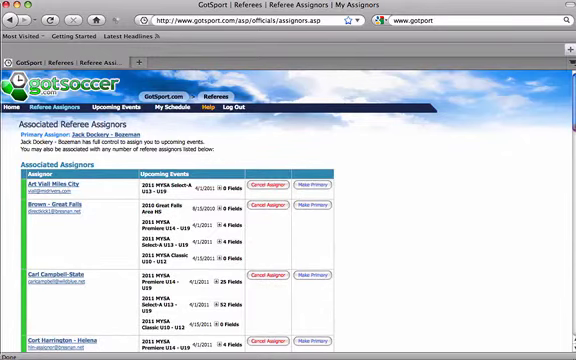
# - Review the assignors list, then show My Events with the 2011 MYSA Select-A U13 - U19 league
pyautogui.scroll(-3)
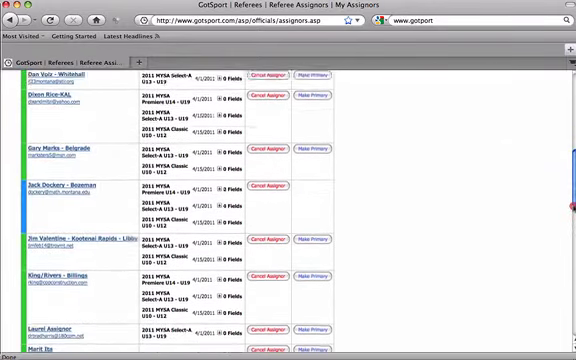
pyautogui.scroll(-3)
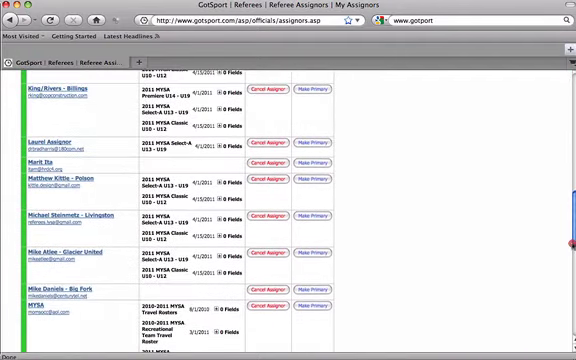
pyautogui.scroll(-3)
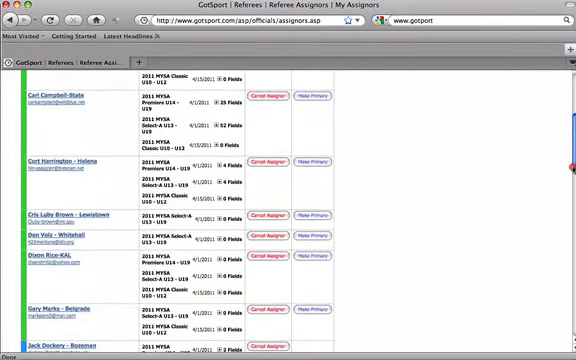
pyautogui.scroll(3)
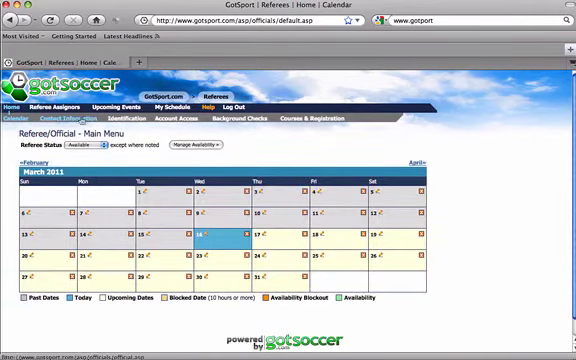
pyautogui.click(110, 107)
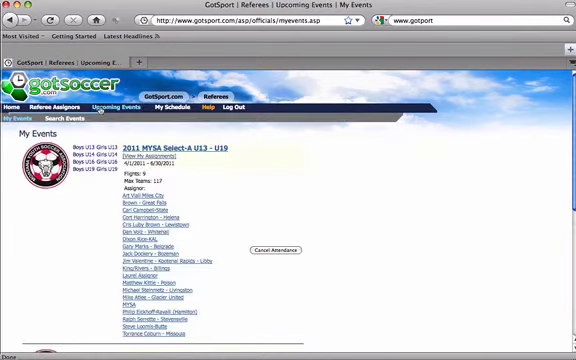